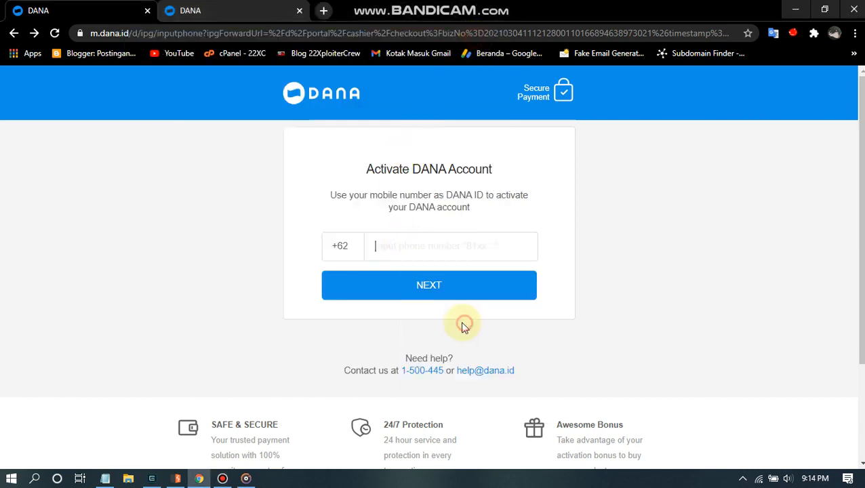
# Enter mobile number 0857 on the Activate DANA Account form and return to fix the rejected leading zero.
pyautogui.rightClick(396, 245)
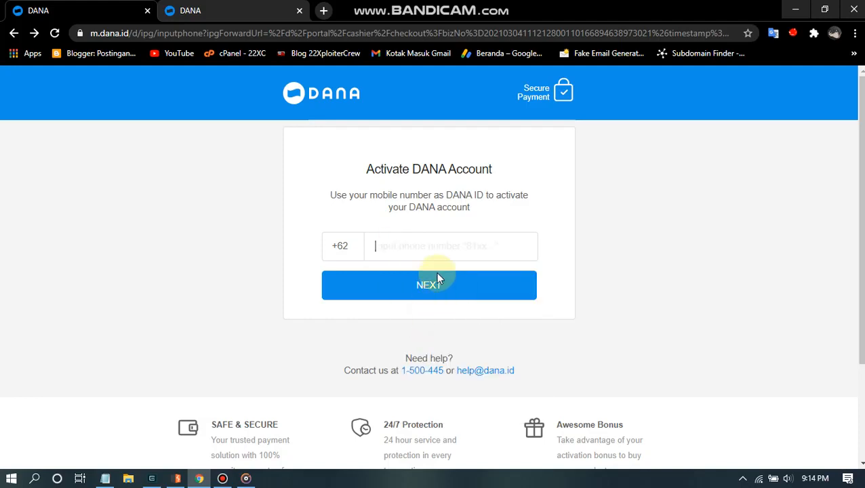
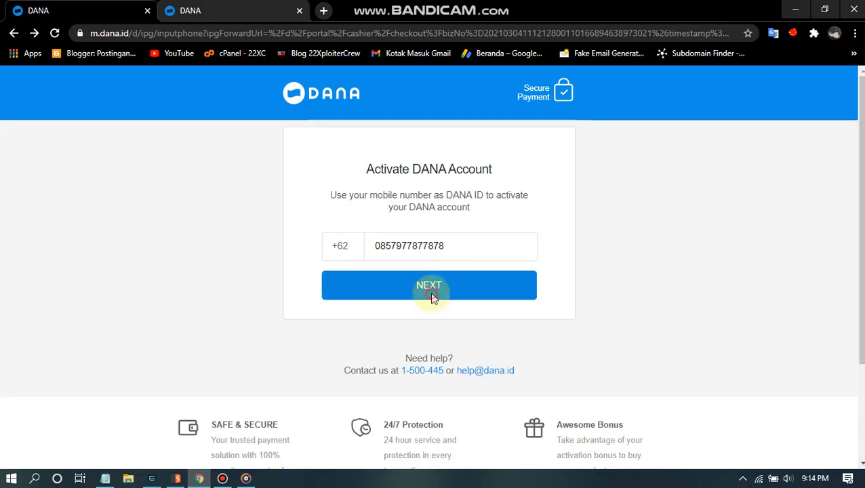
pyautogui.click(428, 285)
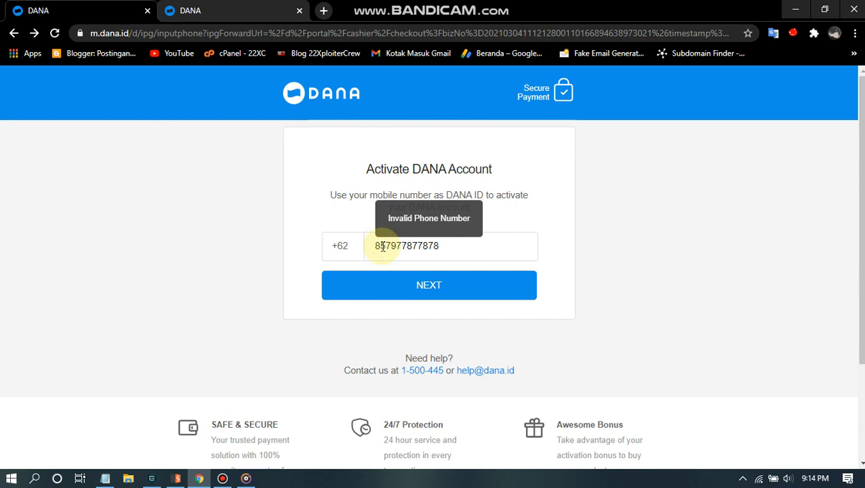
pyautogui.click(429, 285)
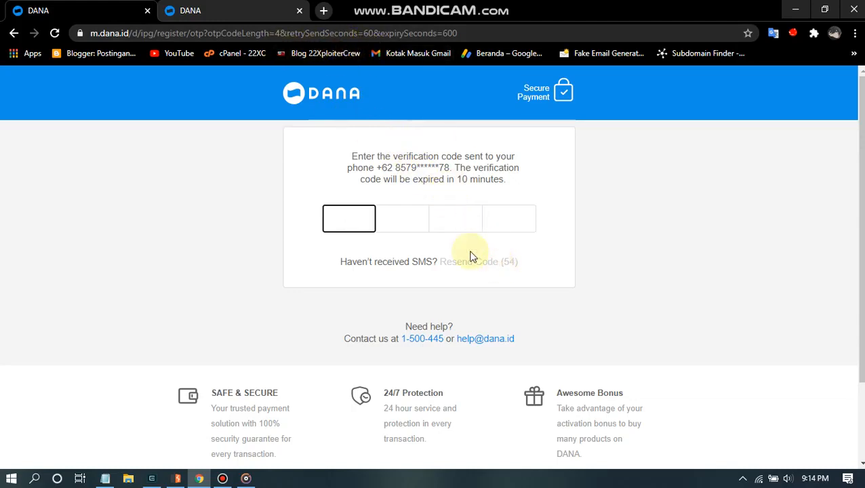
pyautogui.write('888')
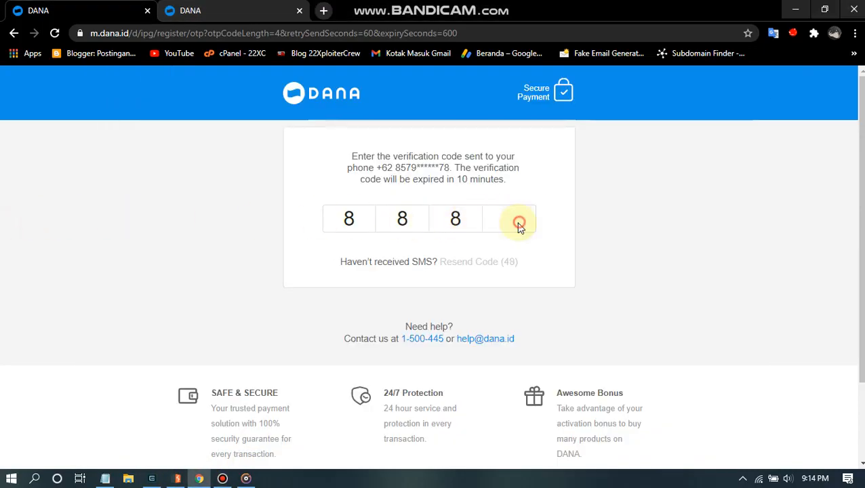
pyautogui.write('9')
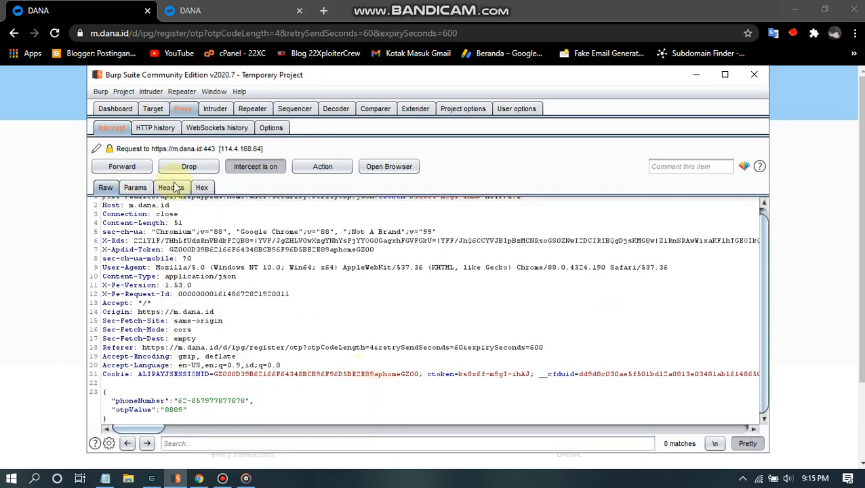
# Forward to the verifyOtp response, clear errorCode and errorMsg, and set success to true.
pyautogui.click(122, 165)
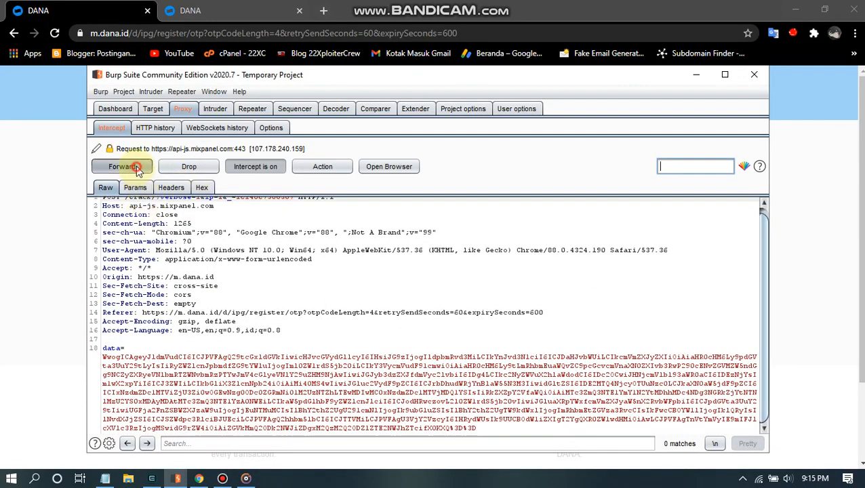
pyautogui.click(122, 166)
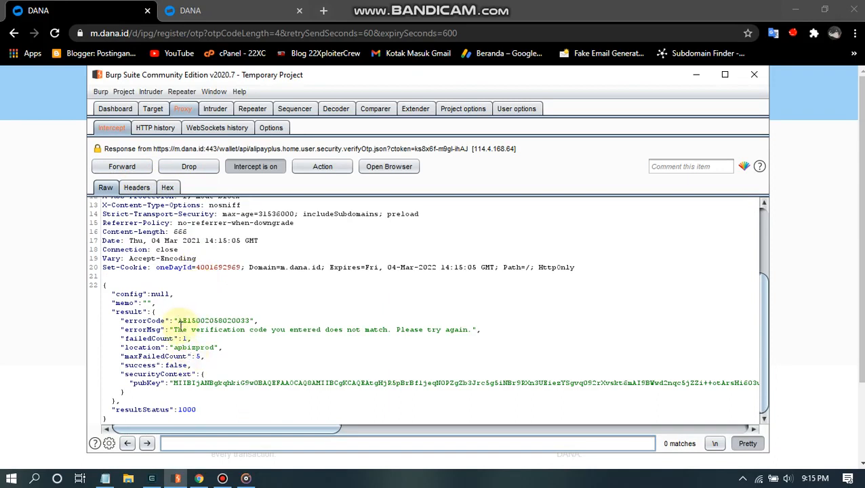
pyautogui.moveTo(174, 330); pyautogui.dragTo(476, 330)
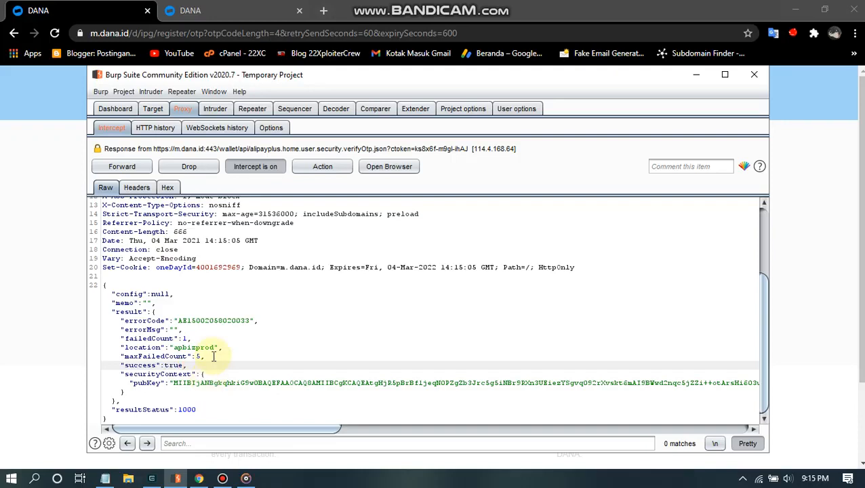
pyautogui.click(255, 165)
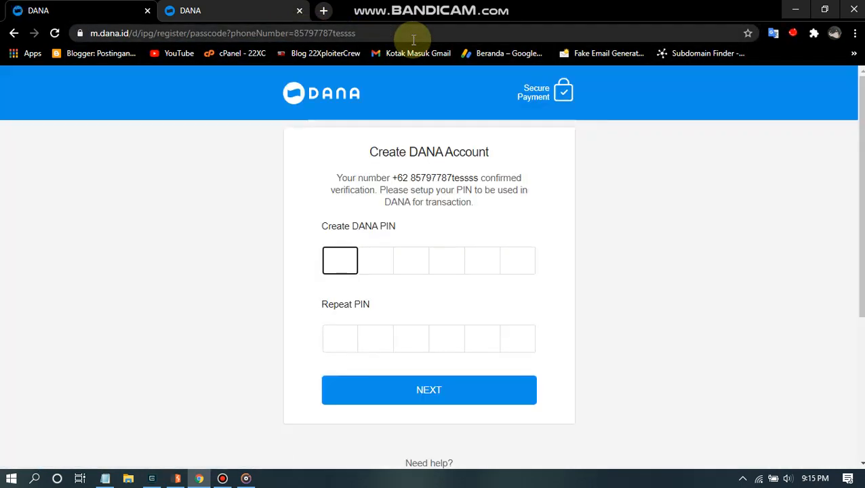
pyautogui.moveTo(529, 147)
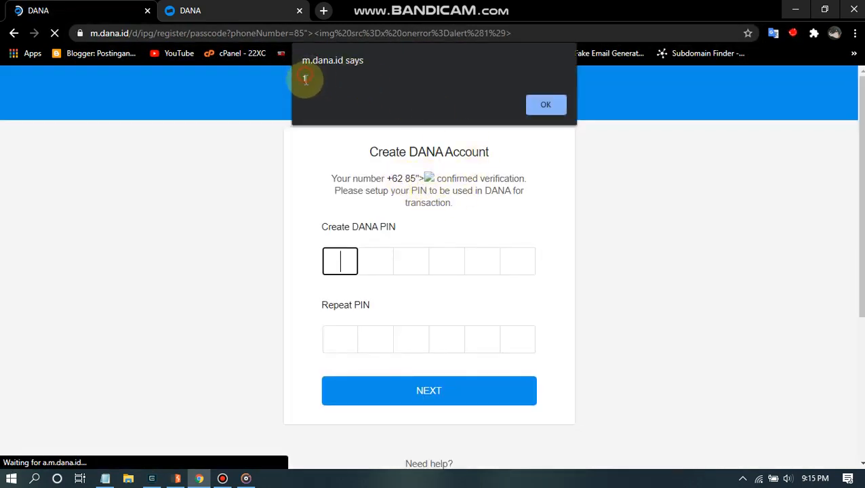
# Load phoneNumber XSS payloads alert(1), alert(document.domain), alert(document.cookie) and acknowledge each popup.
pyautogui.click(545, 105)
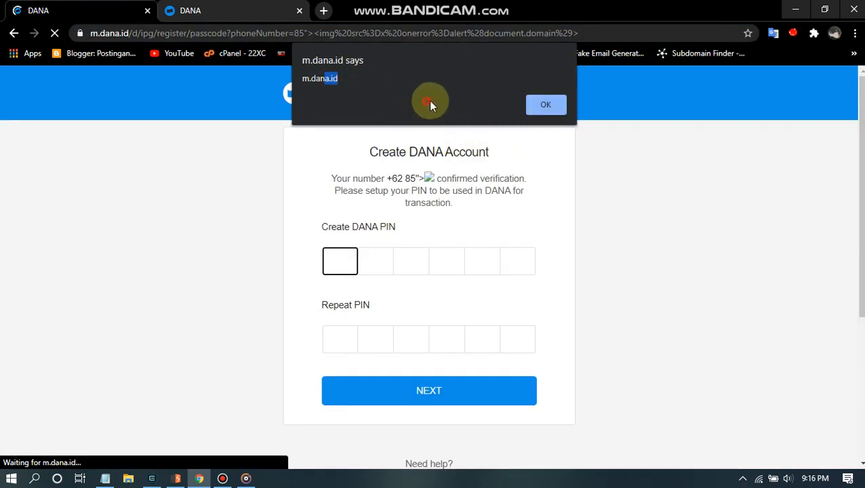
pyautogui.click(545, 105)
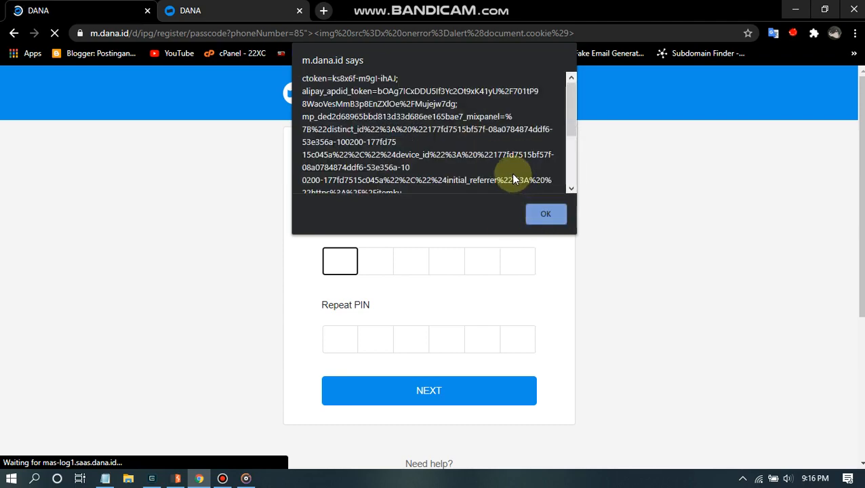
pyautogui.click(545, 215)
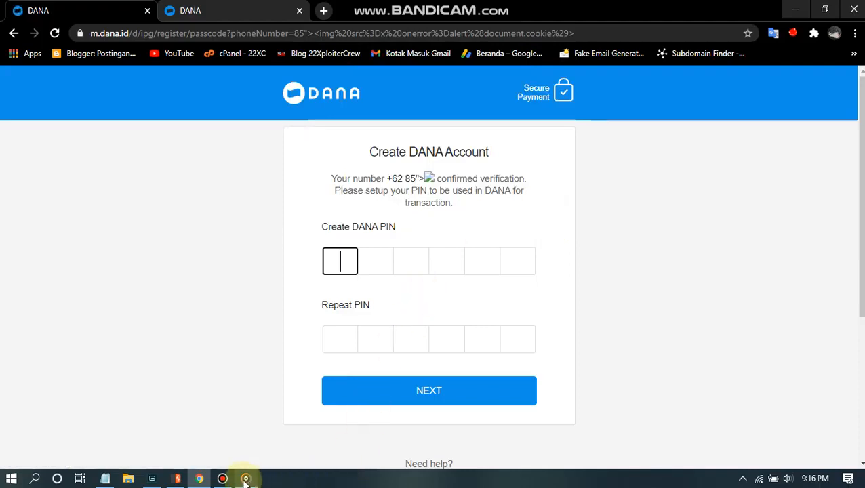